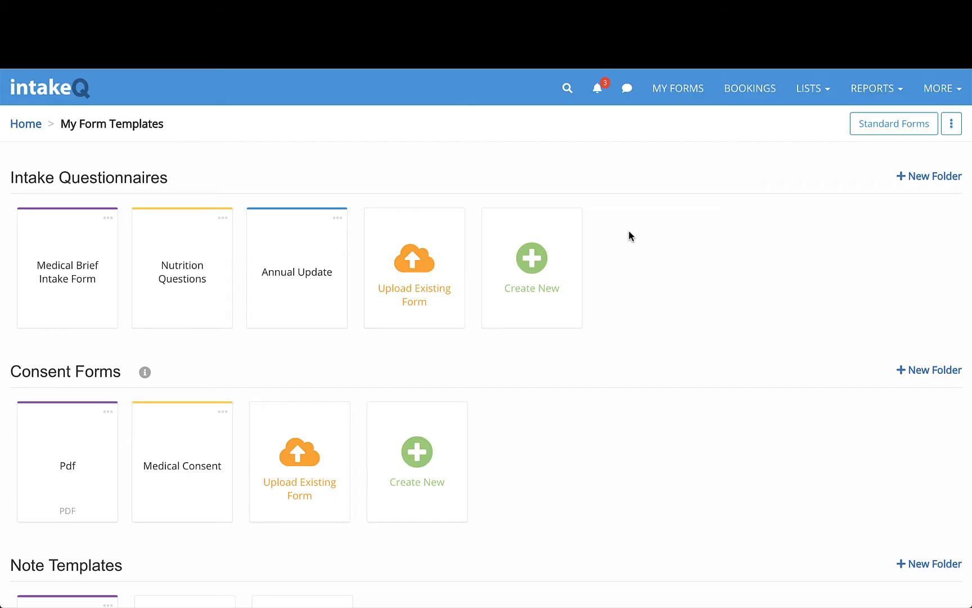
mouse_move(615, 256)
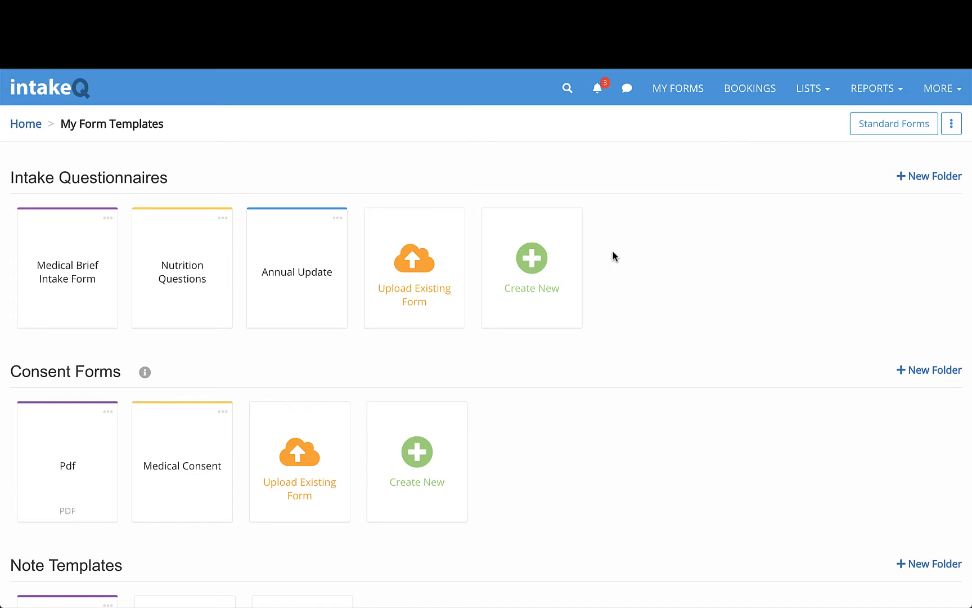
Create a new intake questionnaire named 'New Form' and open it in the editor
scroll(down, 3)
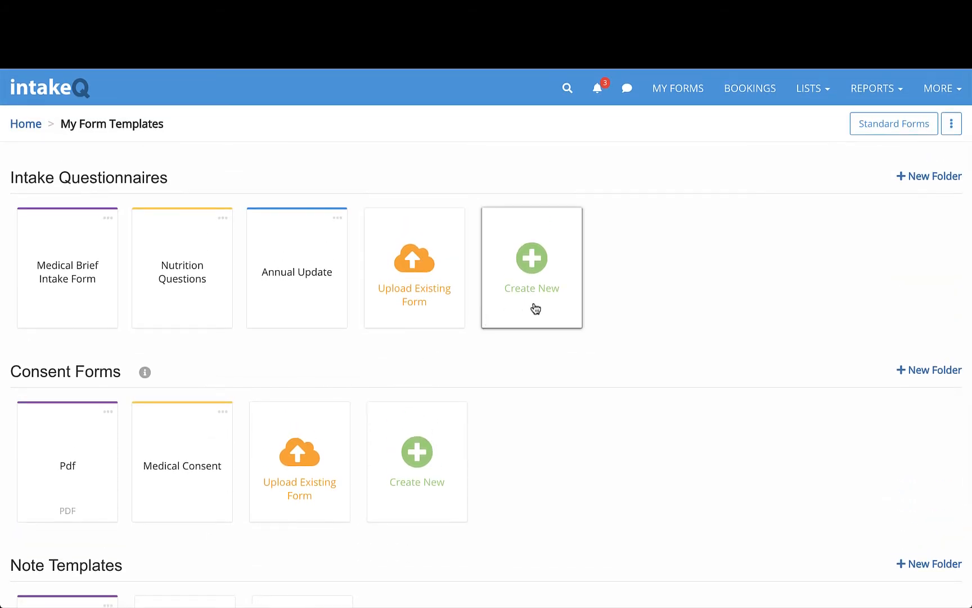
click(532, 259)
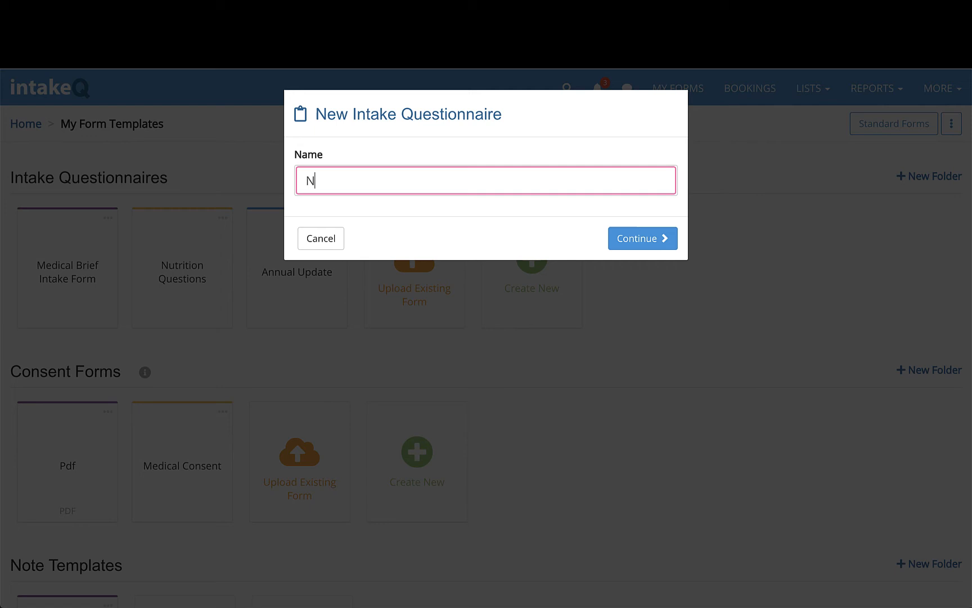
click(643, 238)
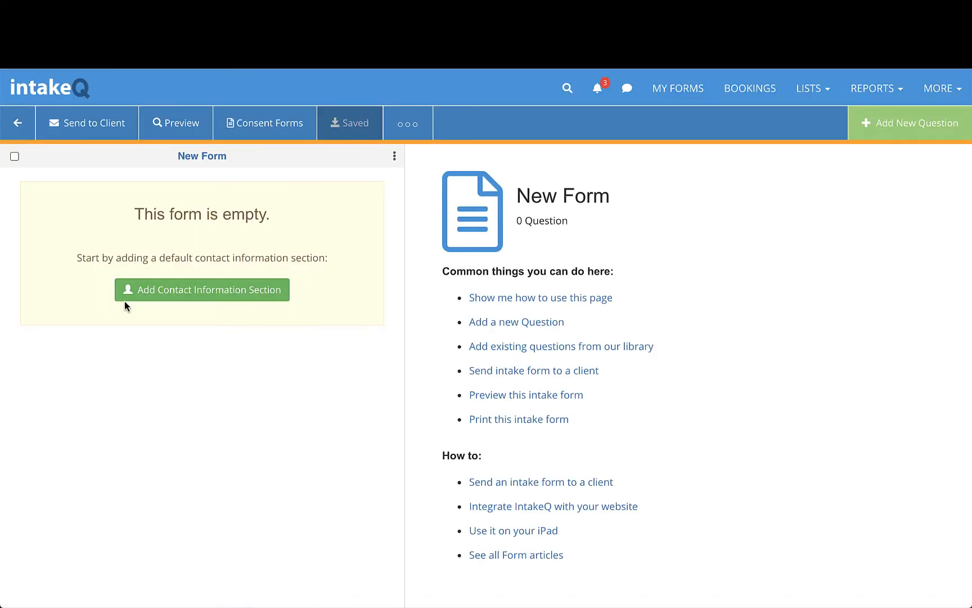
Add the default contact information section and review the Mobile Phone field settings
click(201, 289)
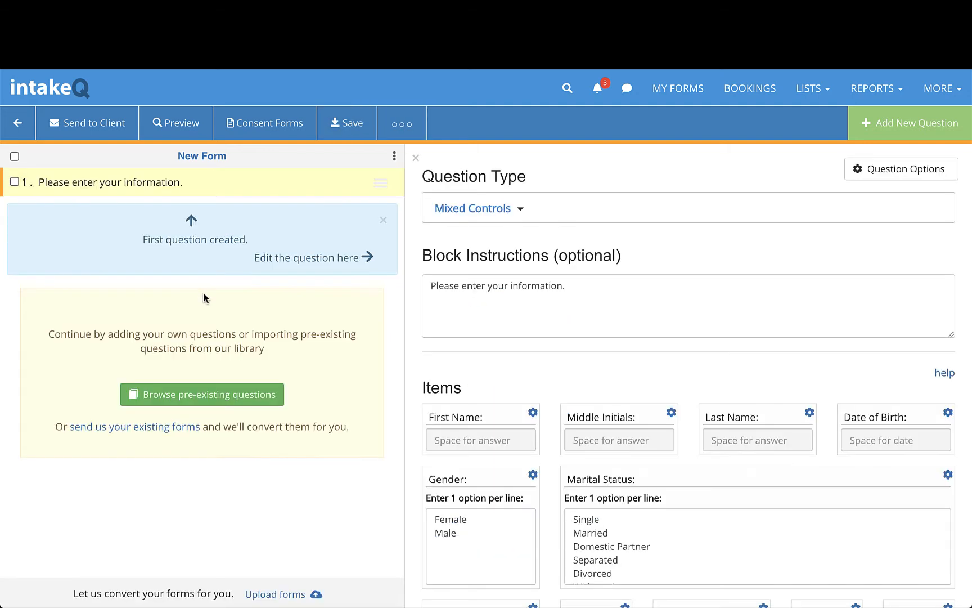
mouse_move(188, 218)
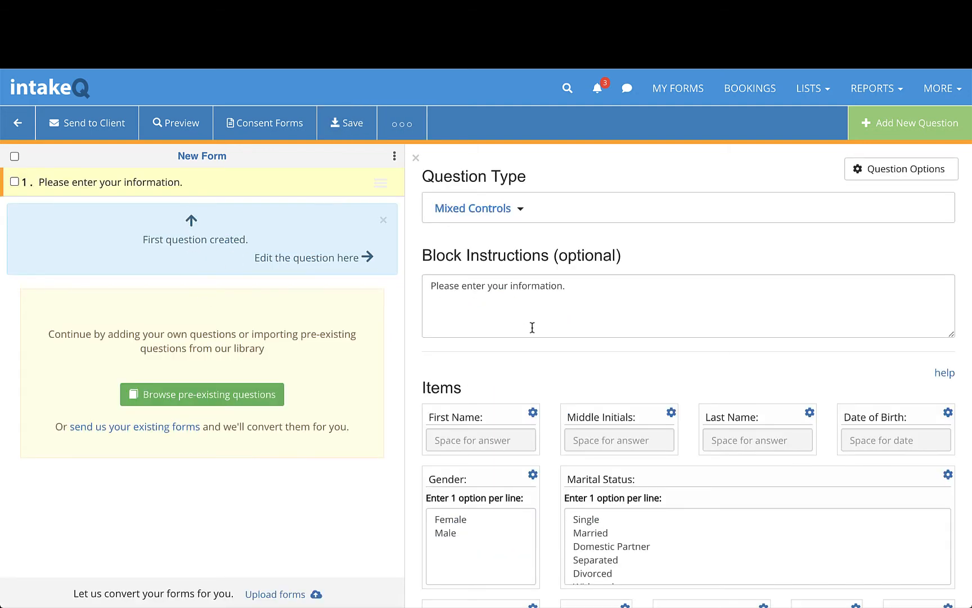
click(348, 123)
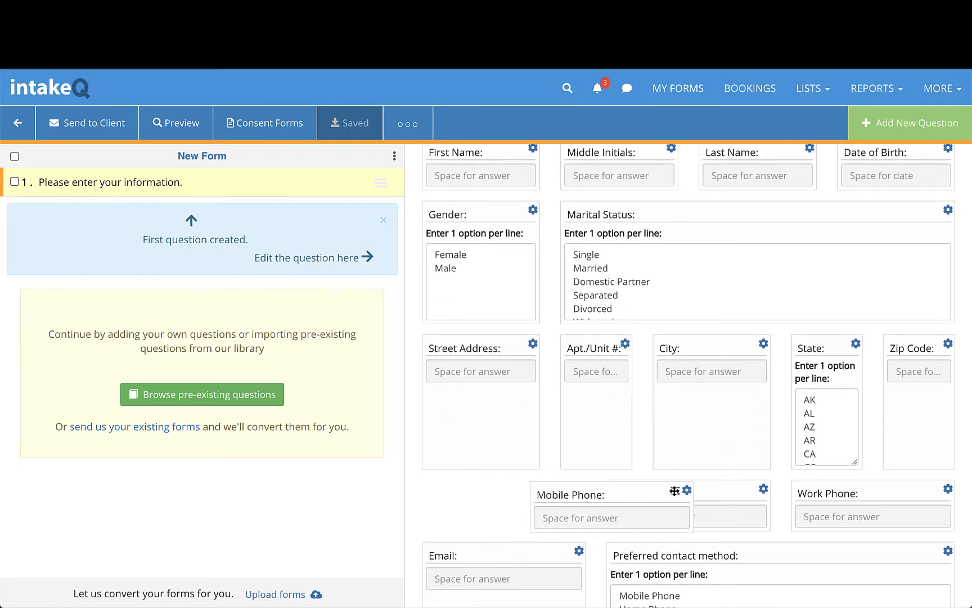
click(762, 490)
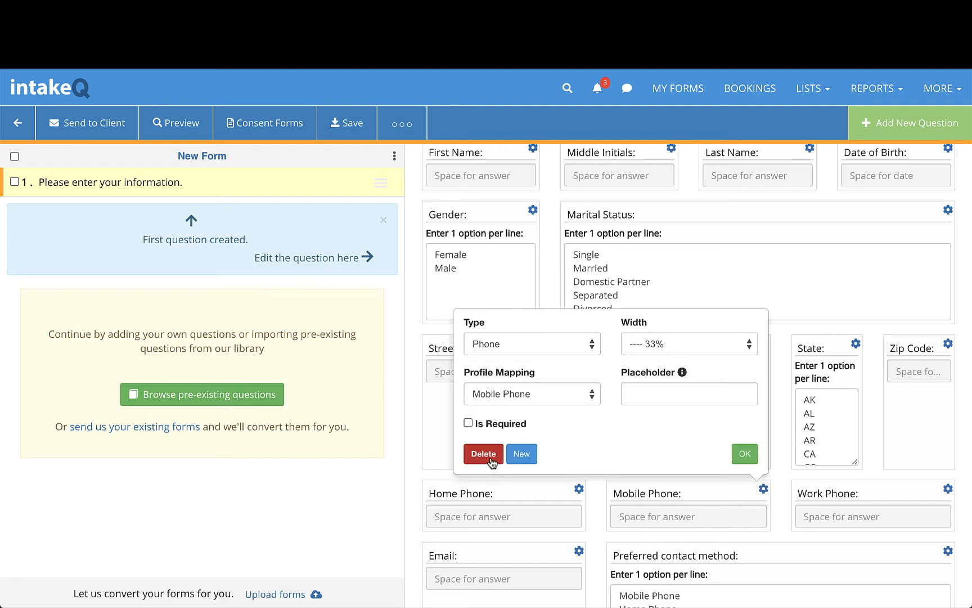
click(350, 123)
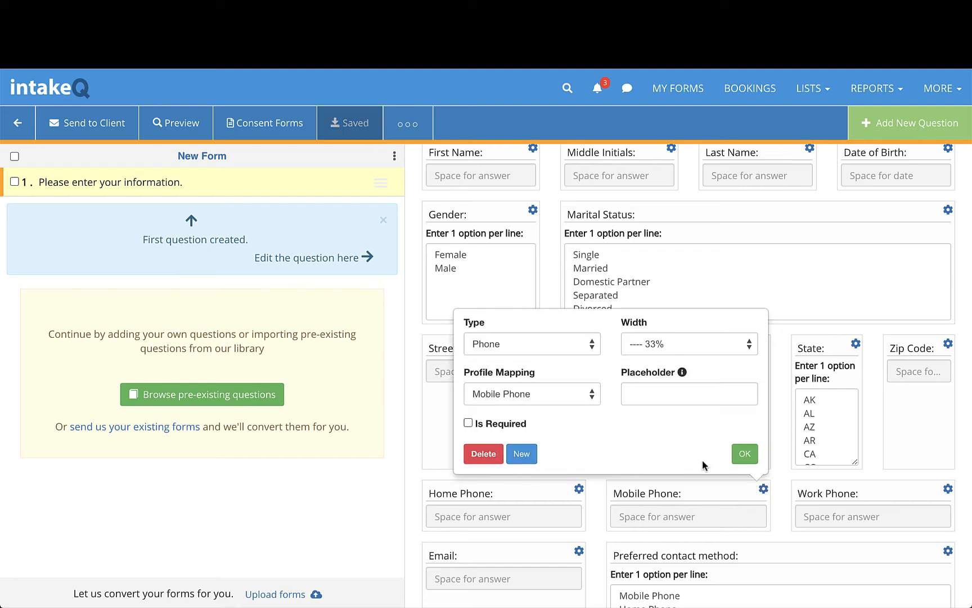
click(745, 454)
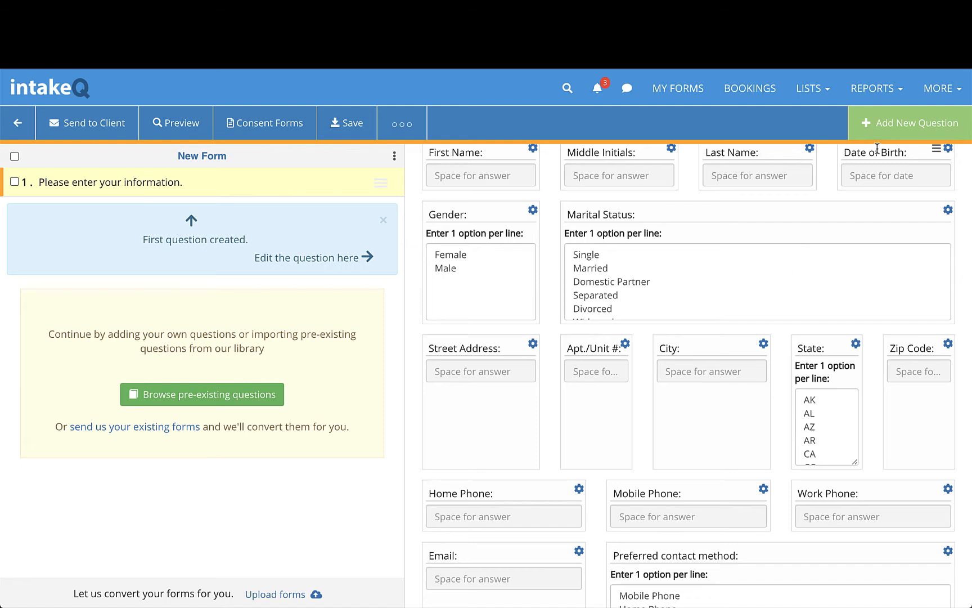
Add open-answer question 'Any additional observations?' and a third question of Body Map / Drawing type
click(911, 122)
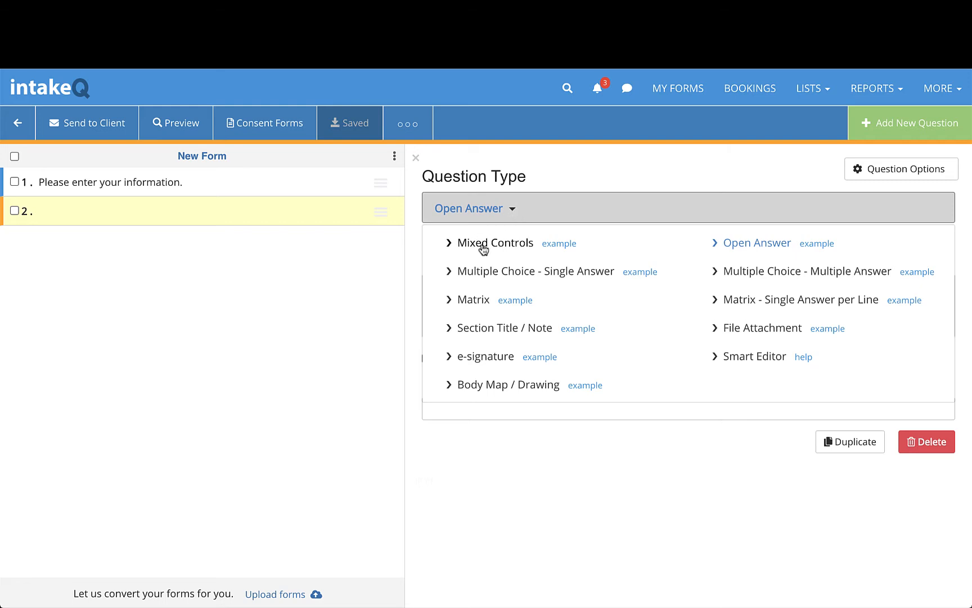
mouse_move(640, 247)
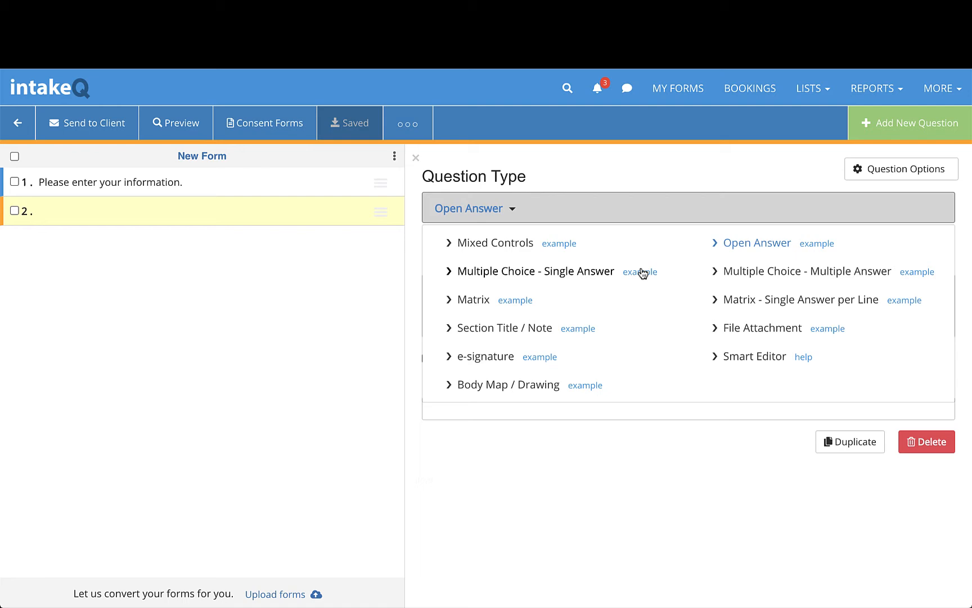
mouse_move(652, 304)
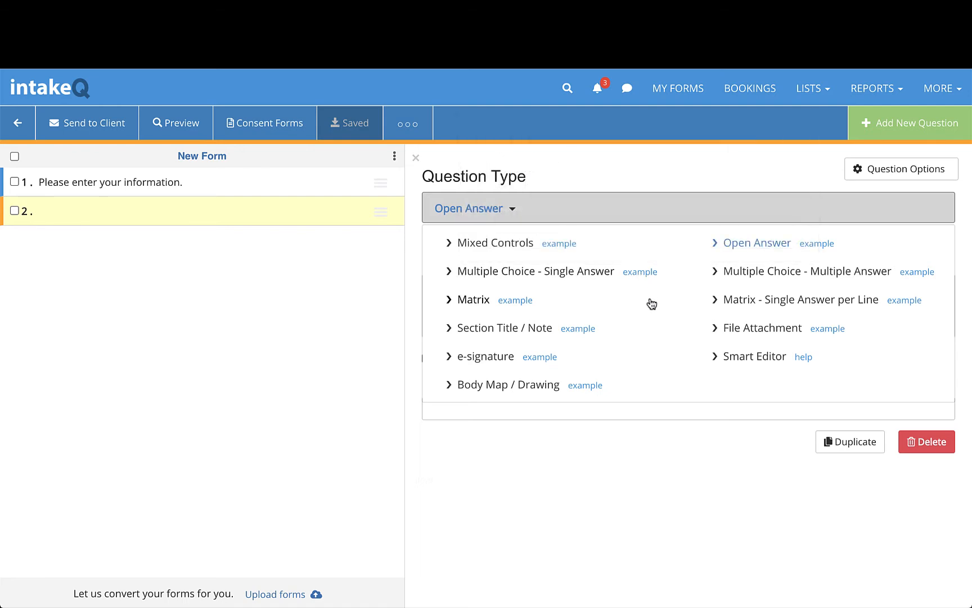
mouse_move(697, 283)
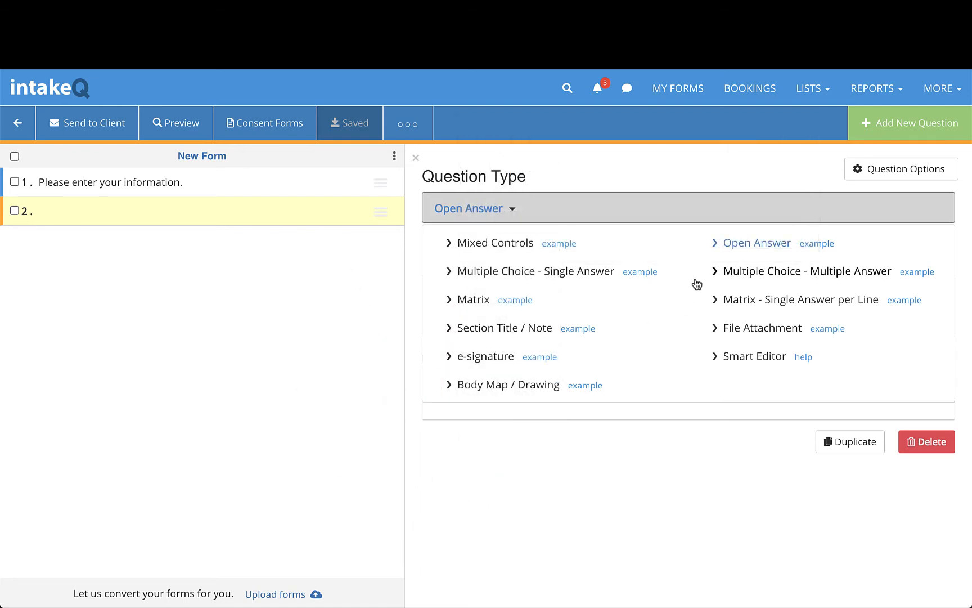
text(Any additional observations?)
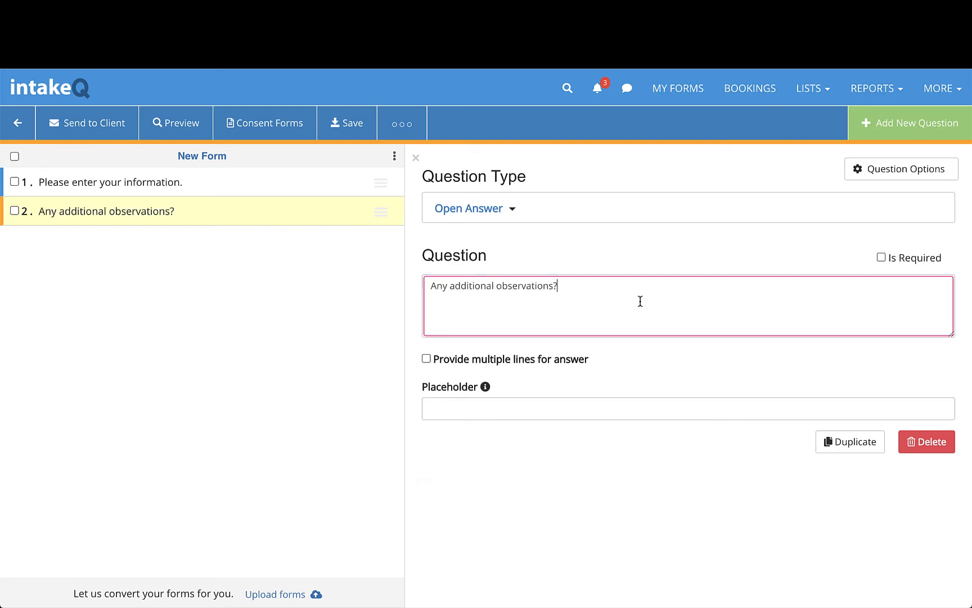
click(426, 359)
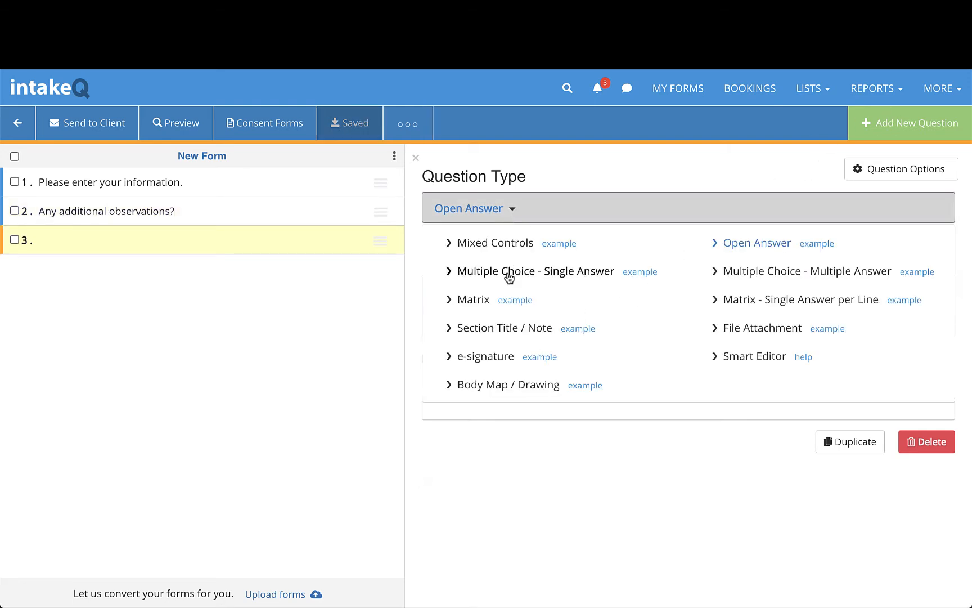
click(508, 384)
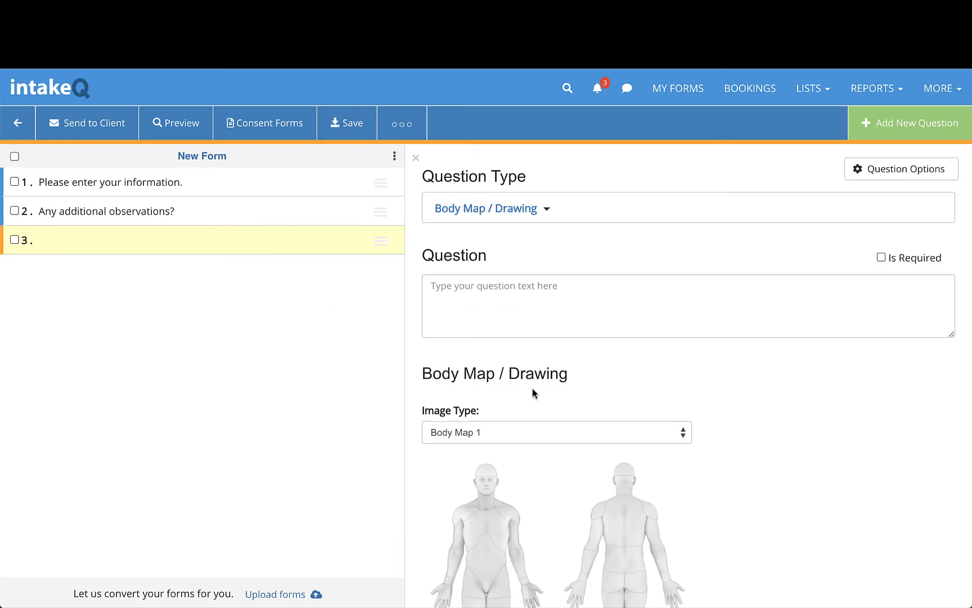
Open Questions Library from the form toolbar's ○○○ menu
click(403, 122)
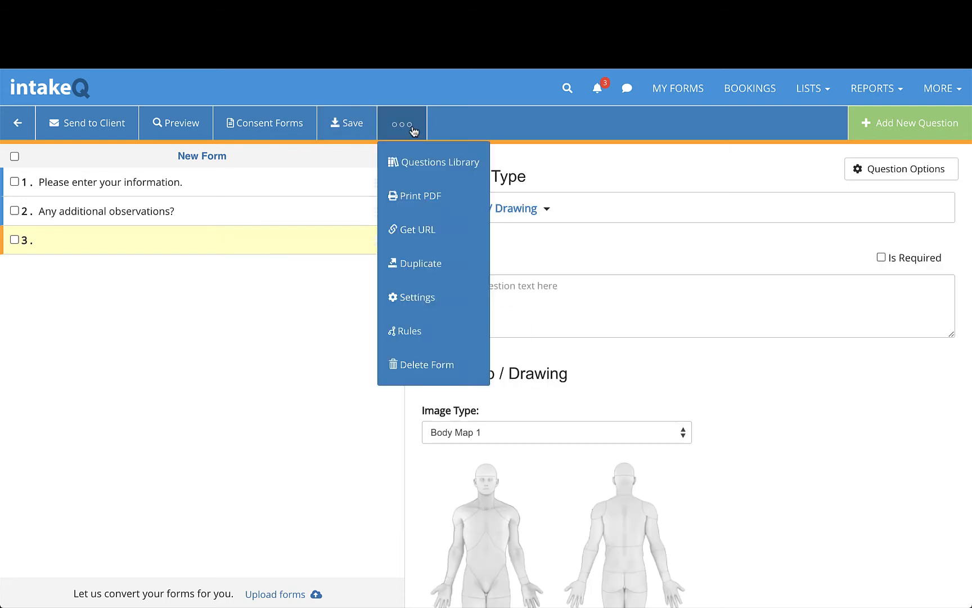
mouse_move(415, 185)
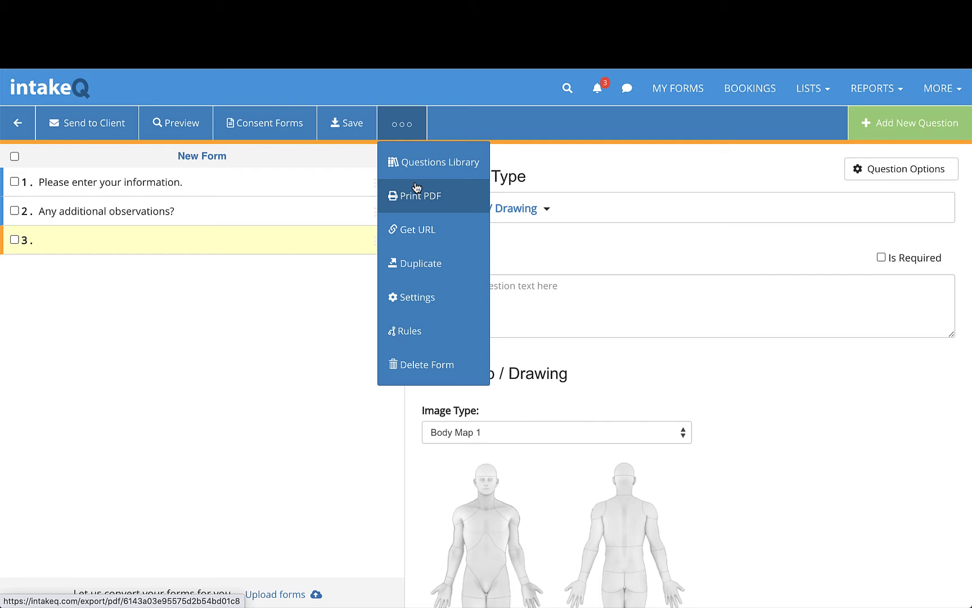
click(441, 161)
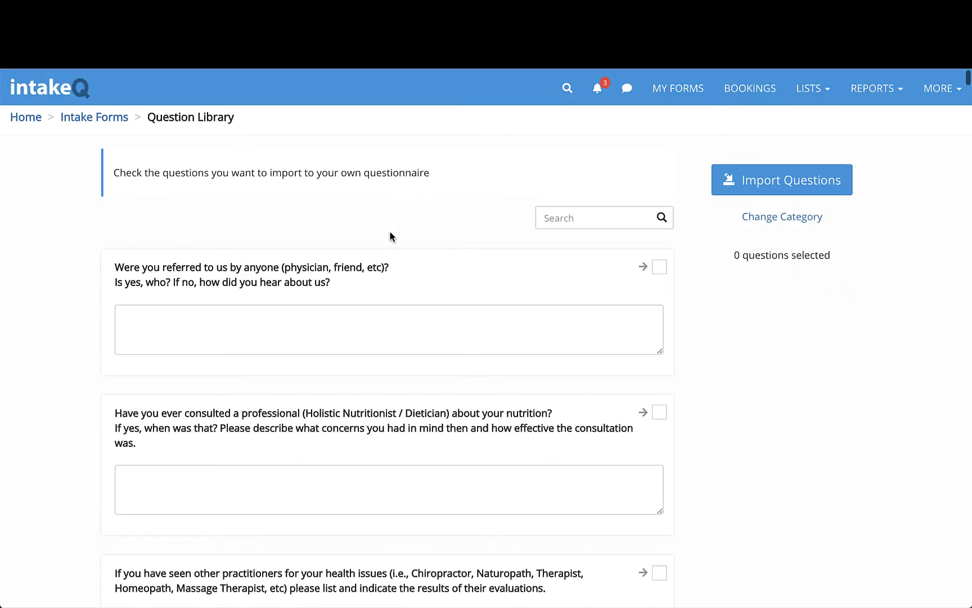
Import the referral, nutrition consultation and other-practitioner questions from the library
scroll(down, 3)
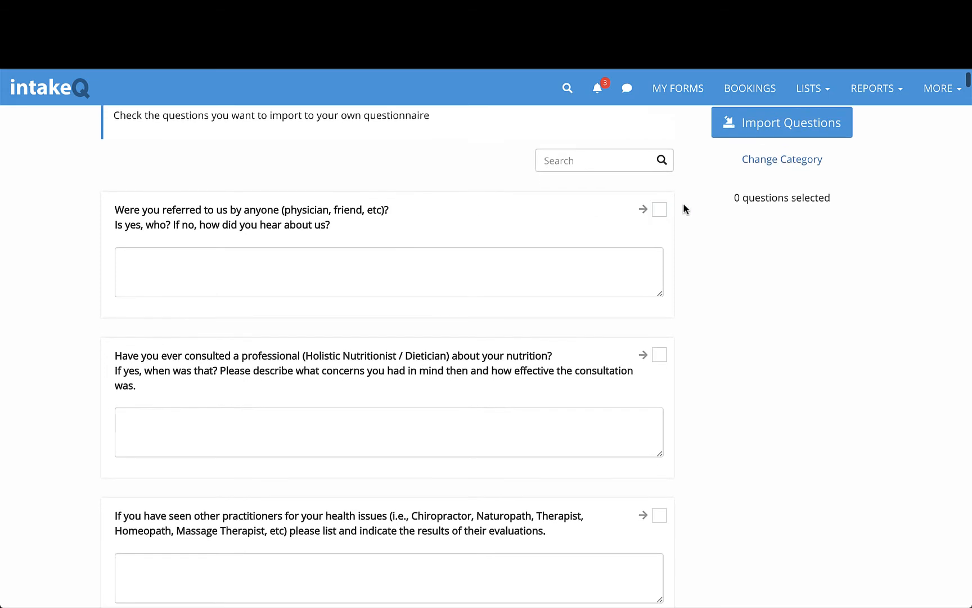
click(659, 208)
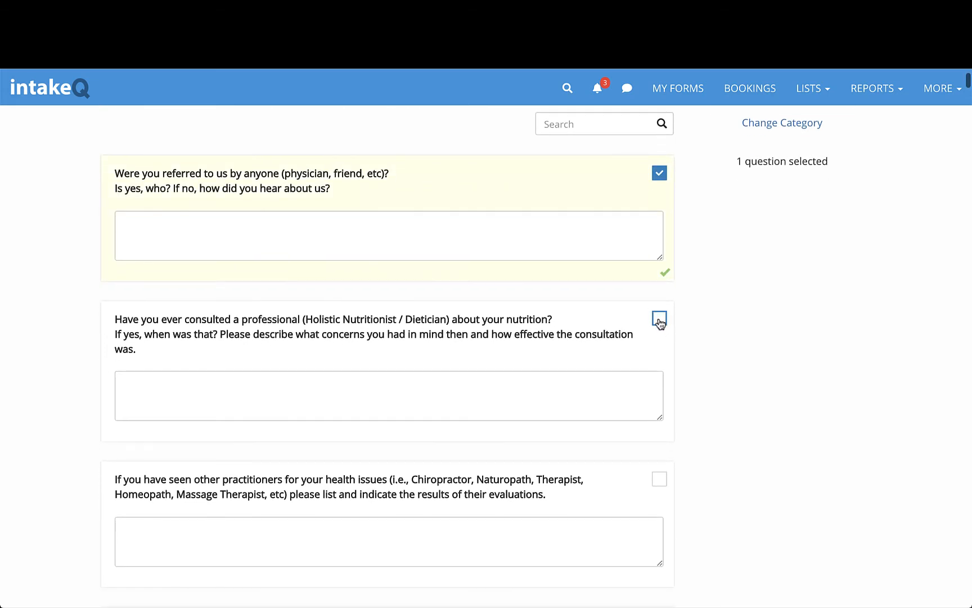
click(659, 321)
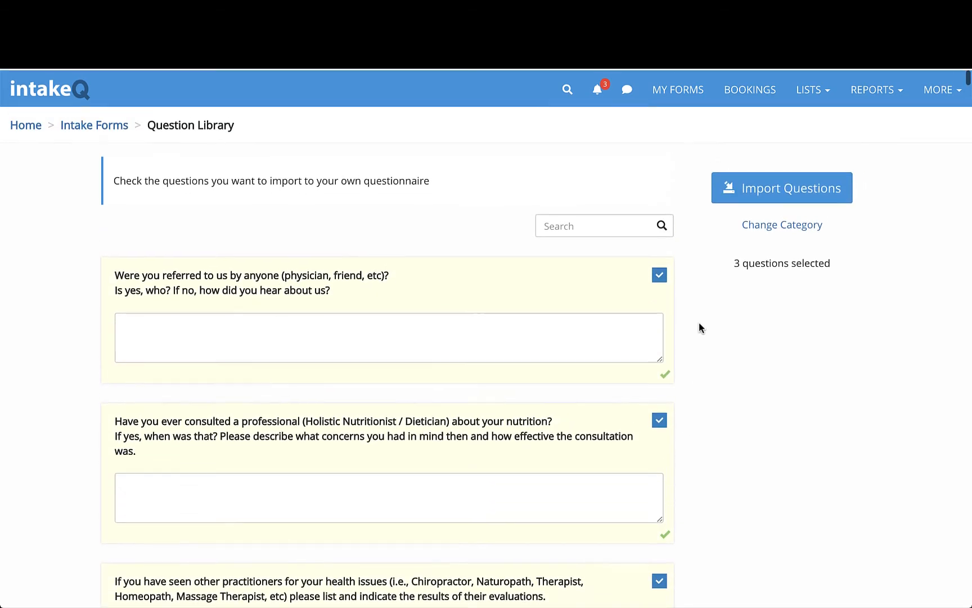
click(782, 188)
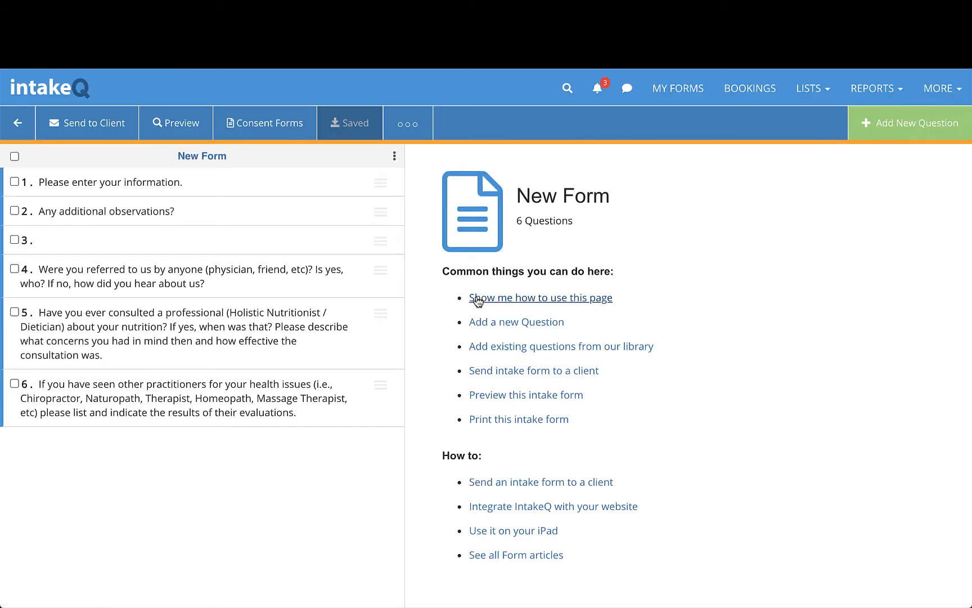
mouse_move(382, 269)
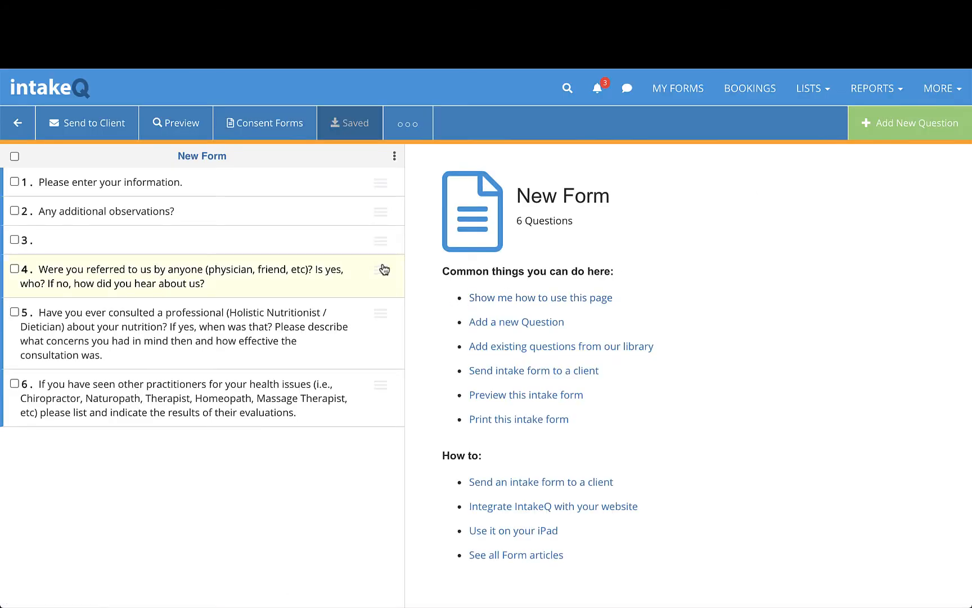
Drag 'Any additional observations?' below the imported questions to become question 6
drag(381, 269, 380, 248)
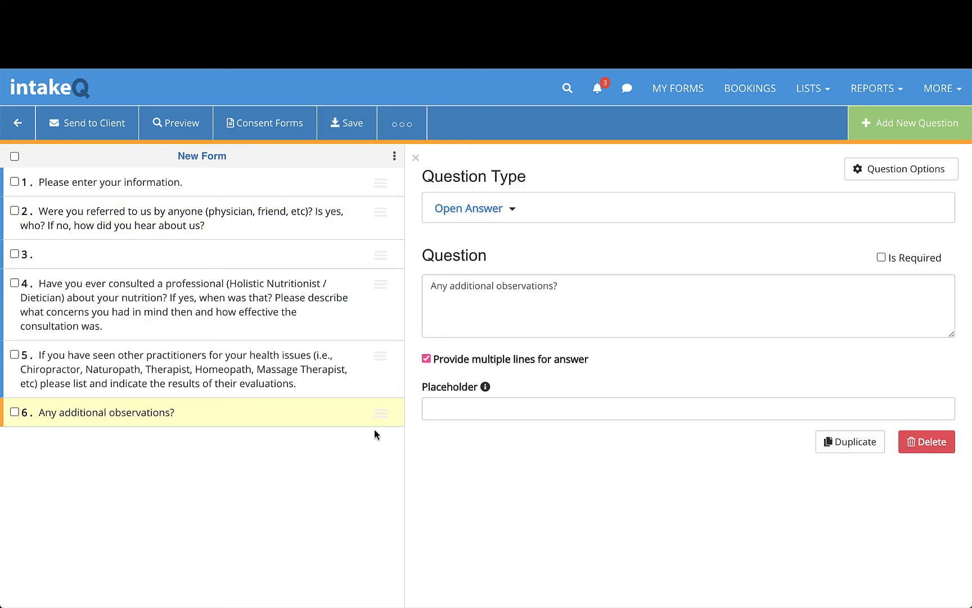
In Question Options, toggle For office use only back off and enable Staff Prefill
click(349, 122)
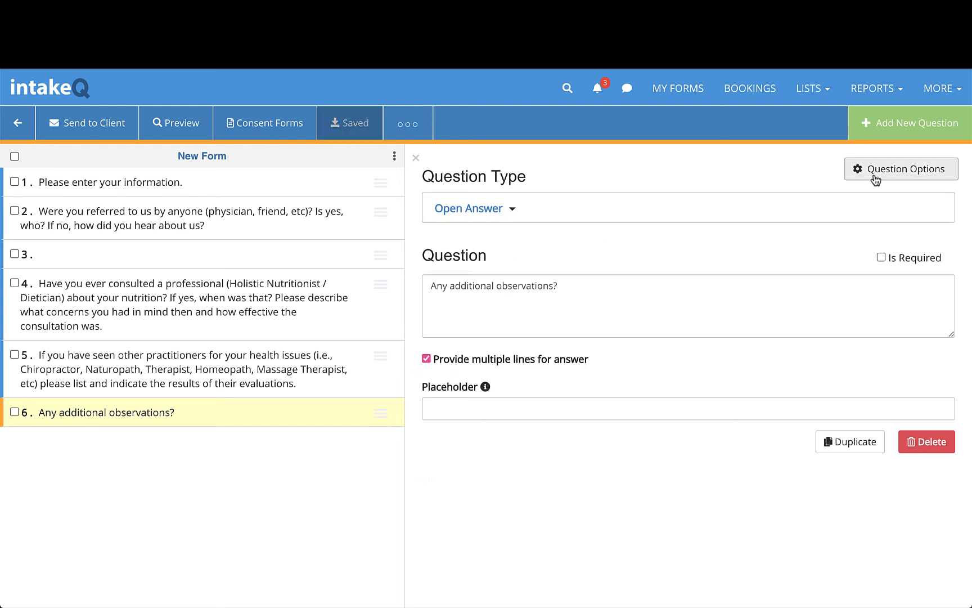
click(901, 169)
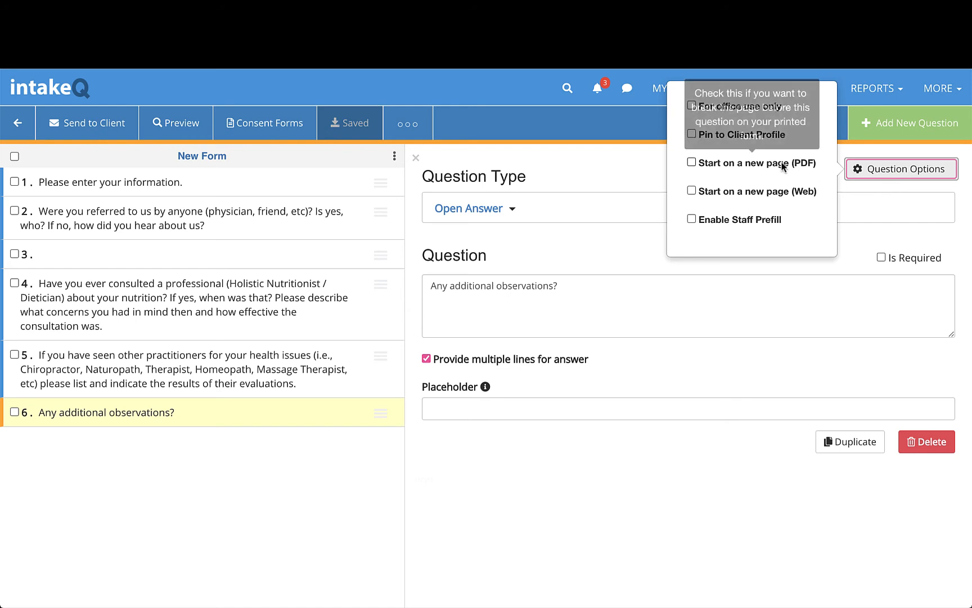
click(691, 106)
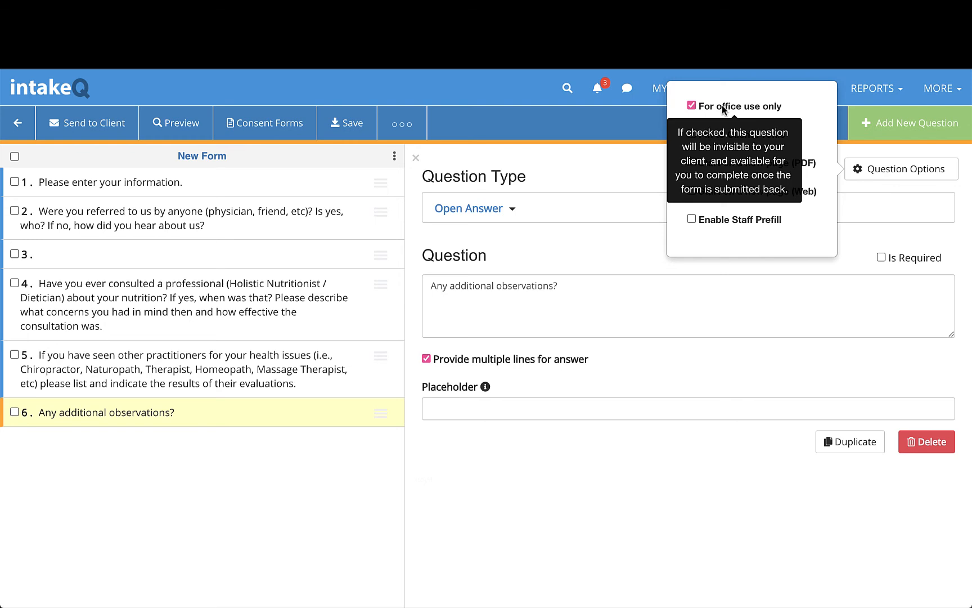
click(692, 105)
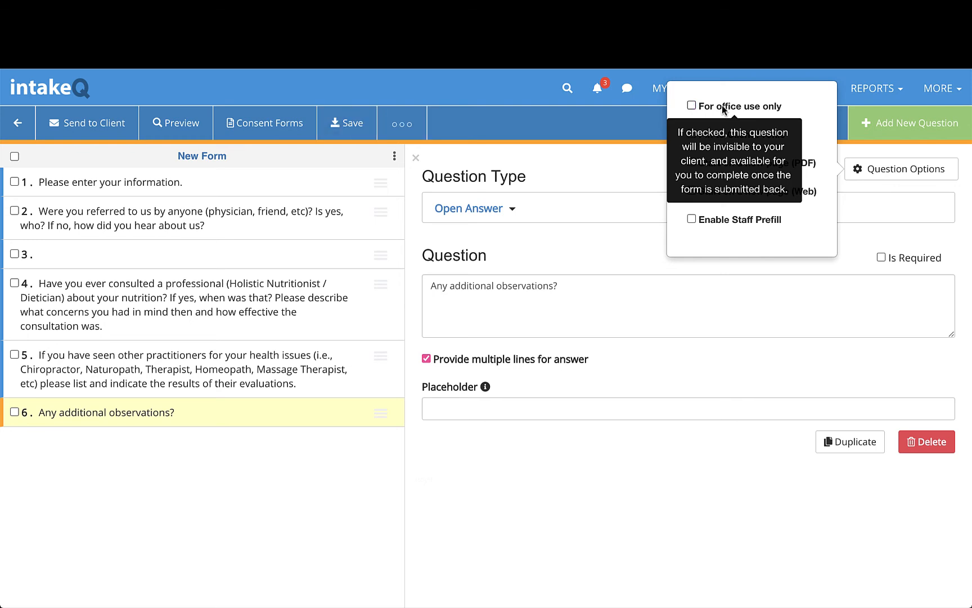
mouse_move(786, 243)
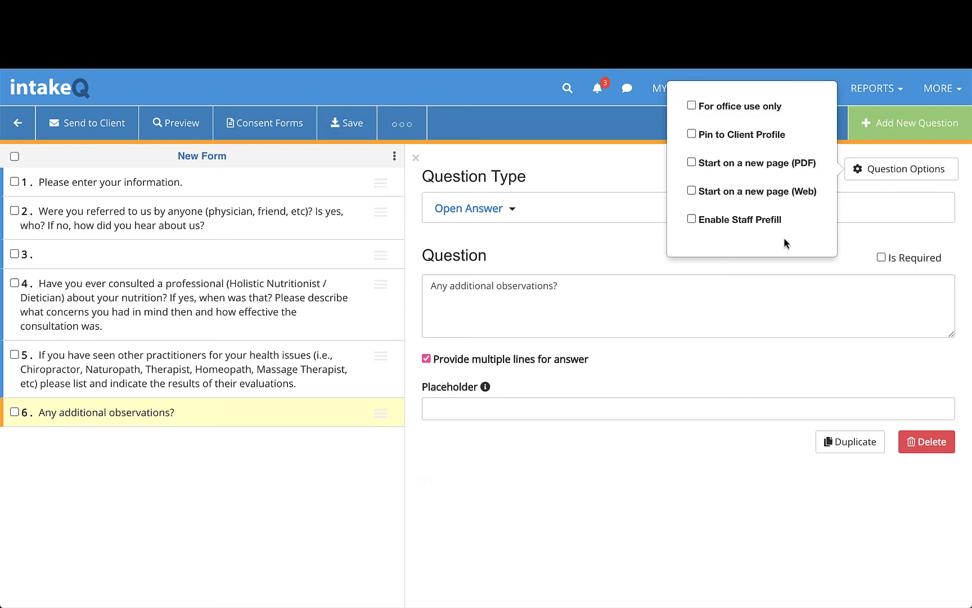
mouse_move(726, 229)
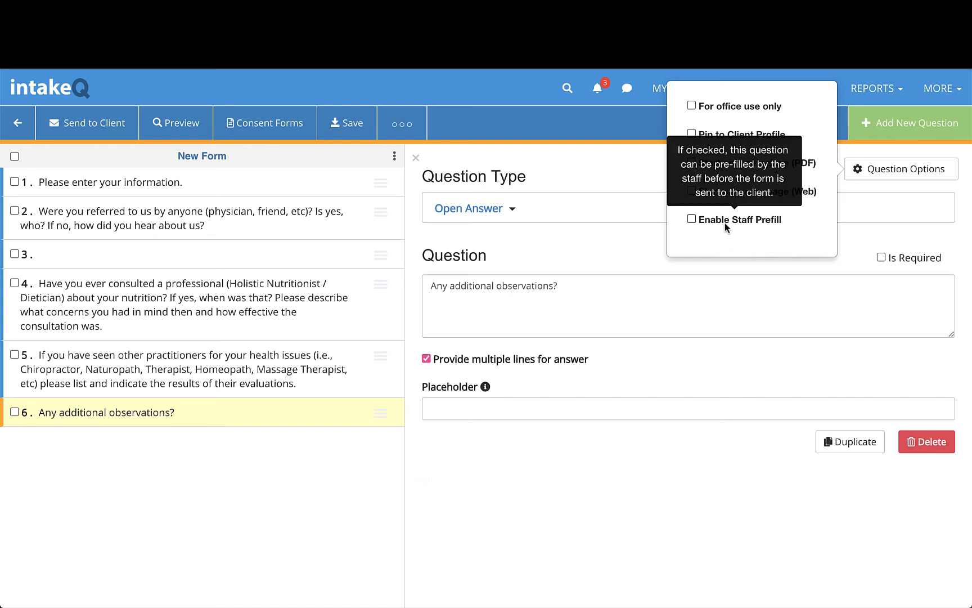
click(691, 219)
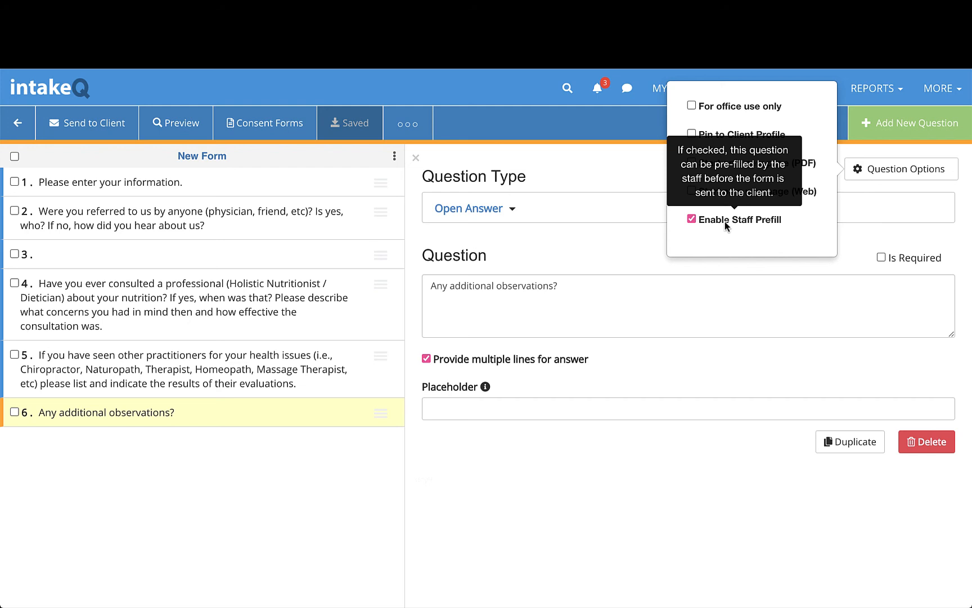
mouse_move(641, 244)
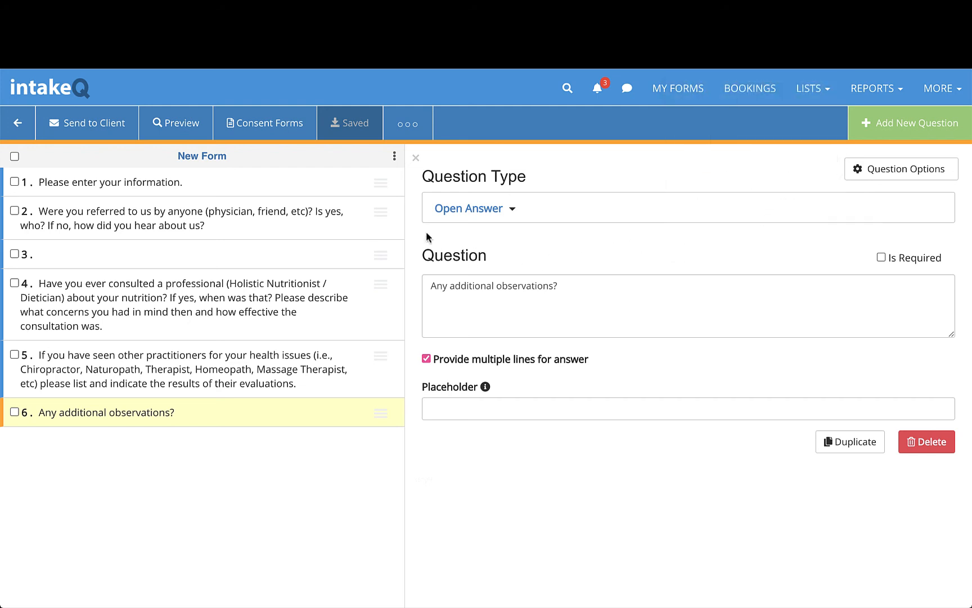
click(408, 123)
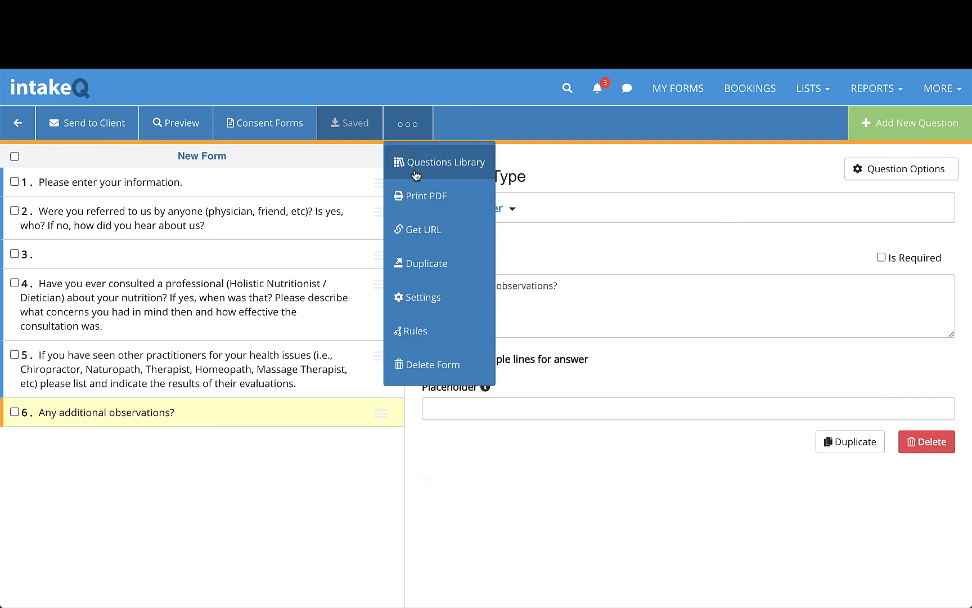
click(422, 297)
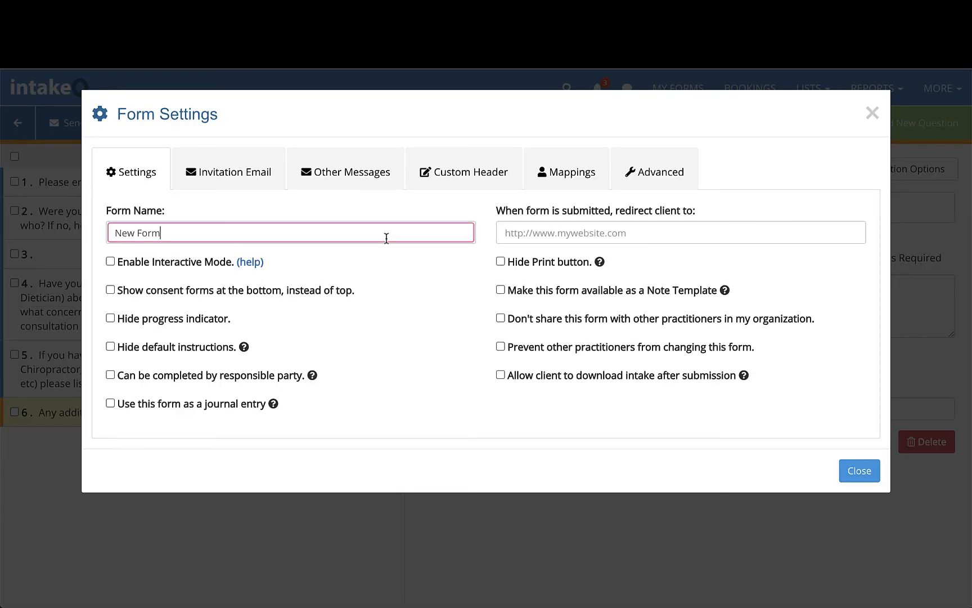
click(680, 233)
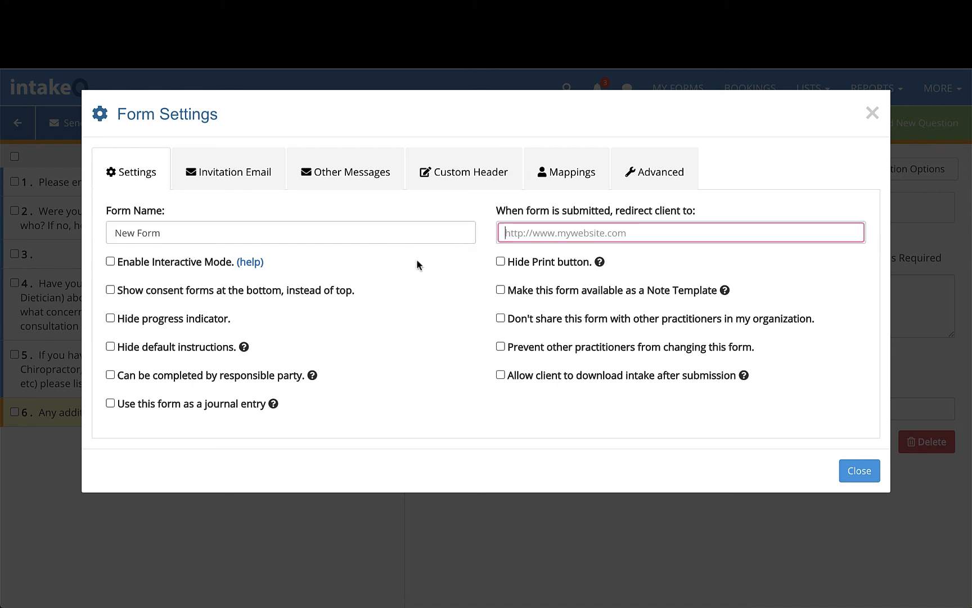
click(464, 172)
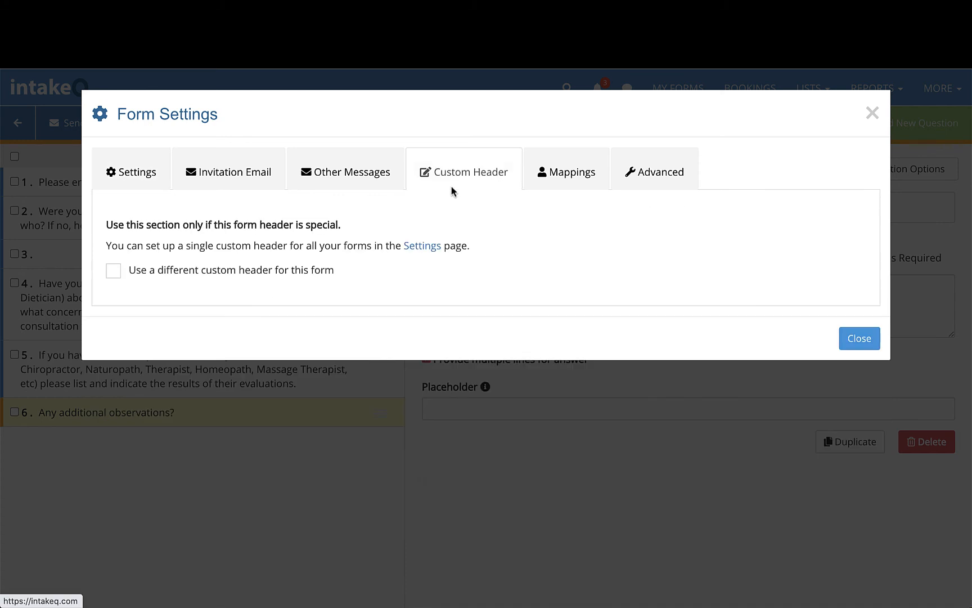
click(113, 270)
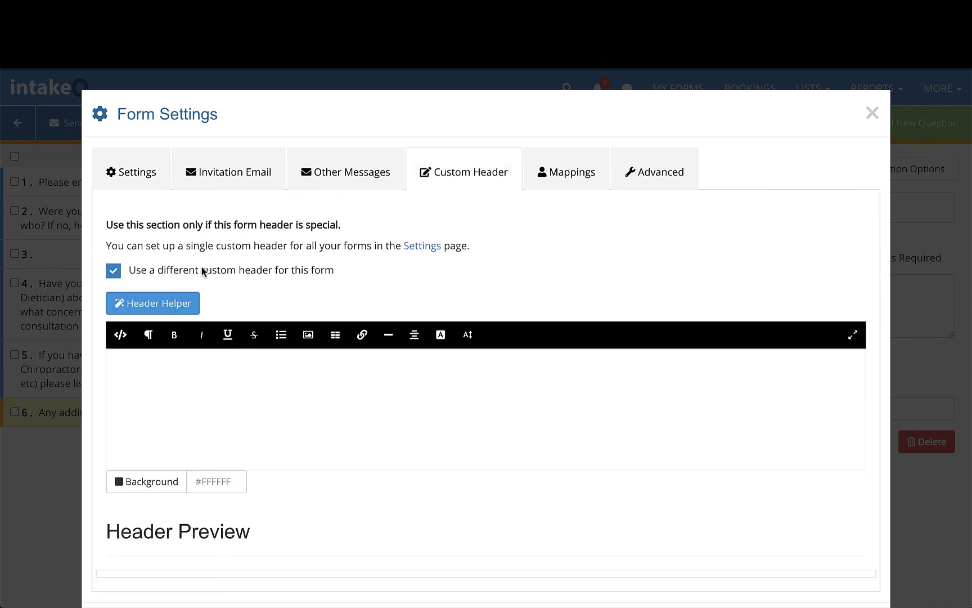
click(114, 271)
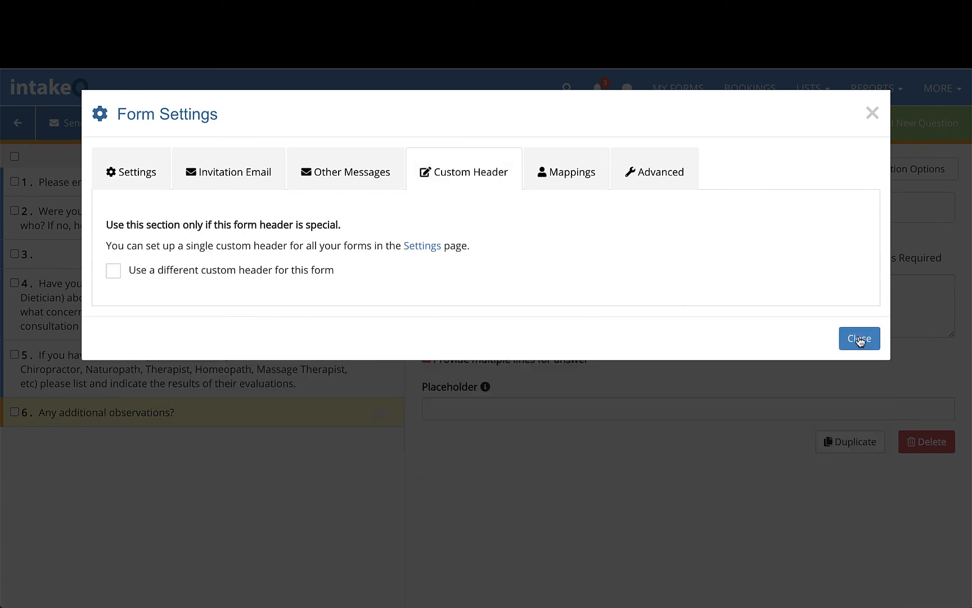
click(859, 338)
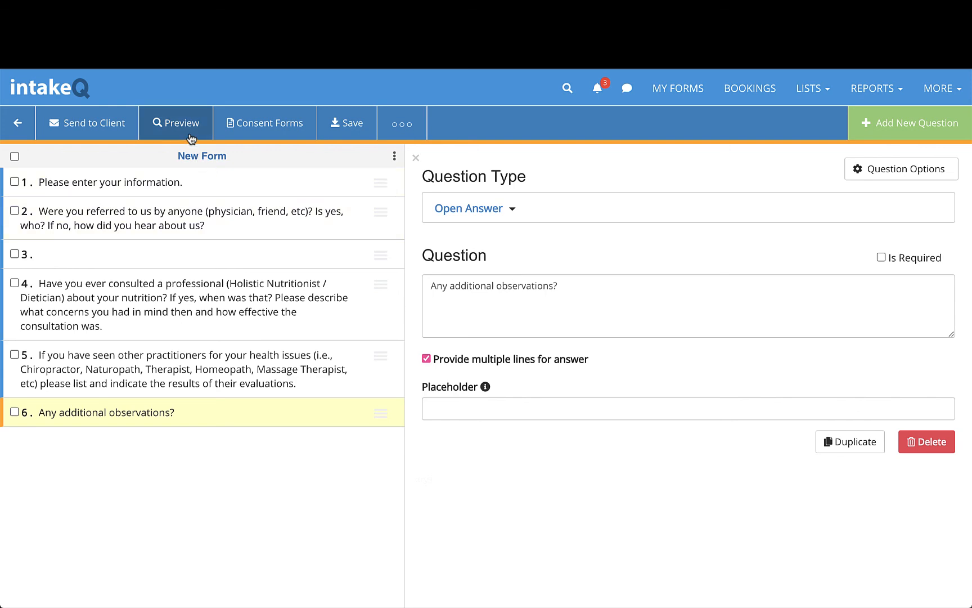
Preview New Form's client view, scrolling through contact details, referral question and body map
click(183, 122)
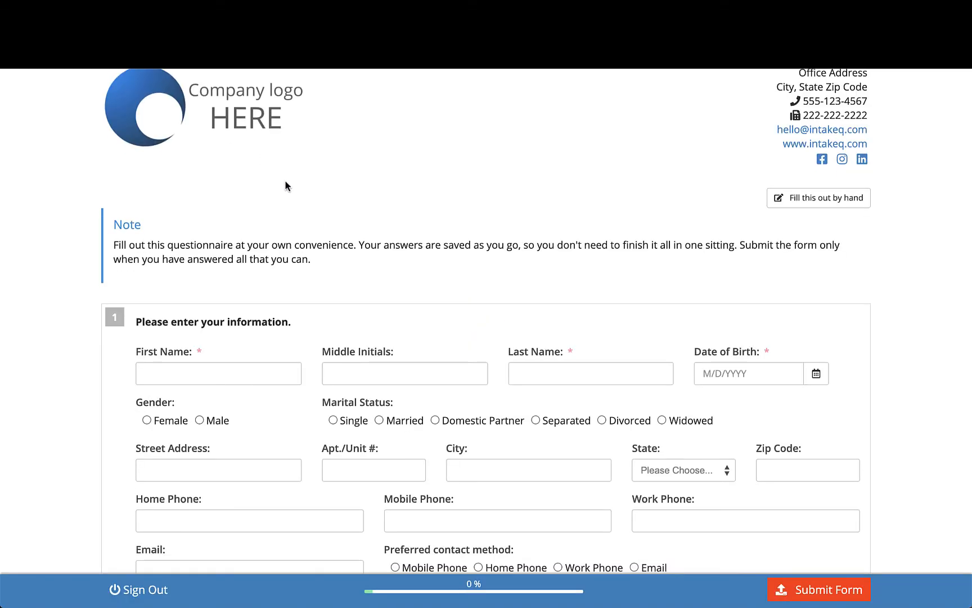
scroll(down, 3)
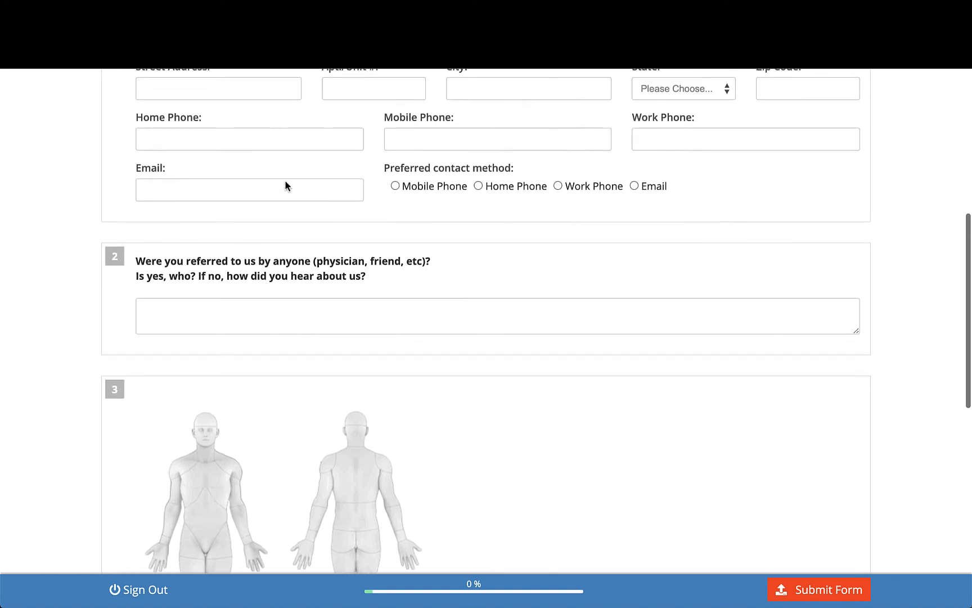
scroll(up, 3)
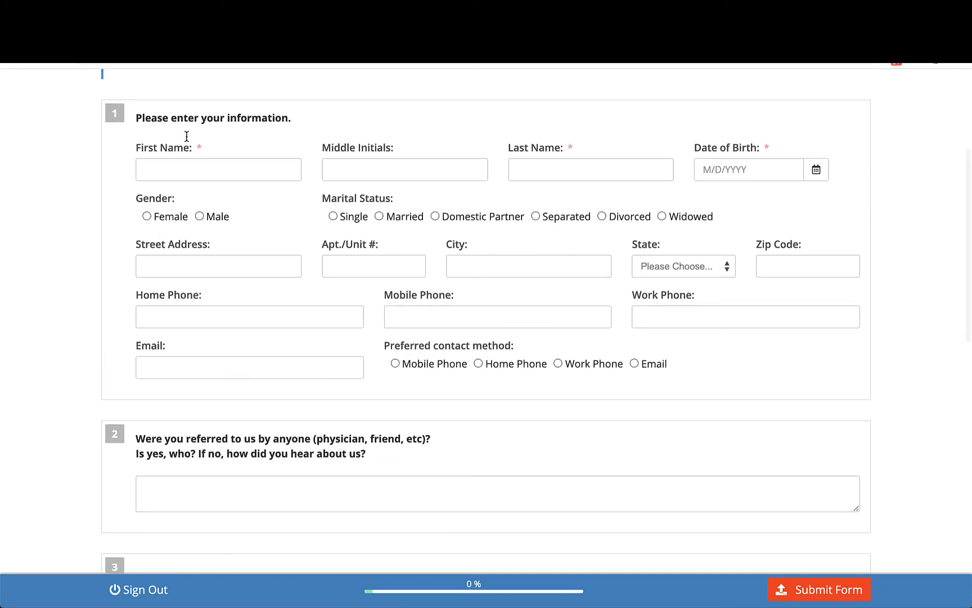